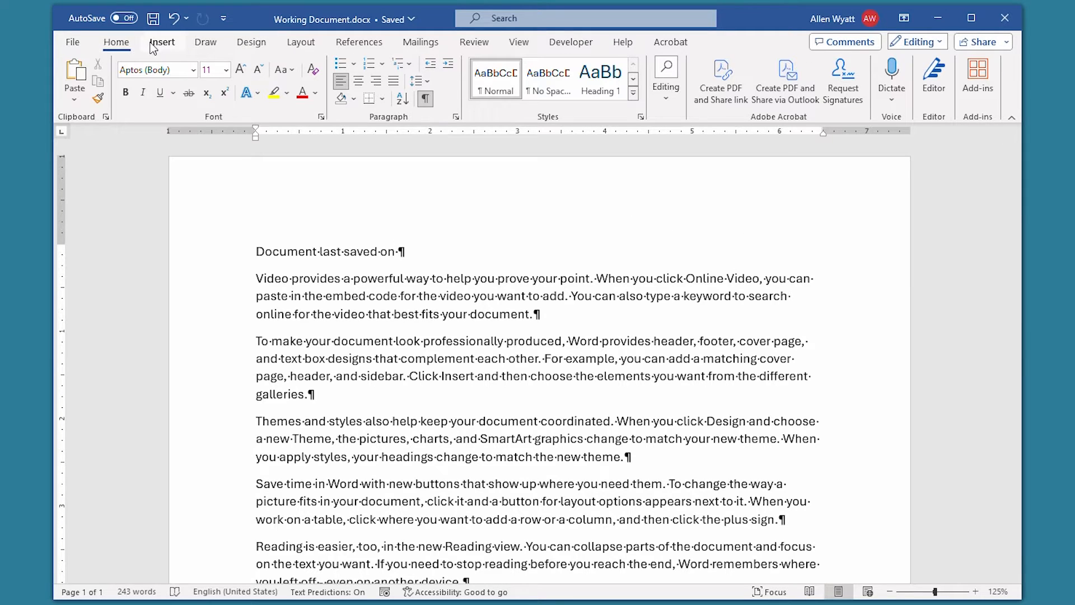
- Bring up the Field dialog from Insert > Quick Parts to add a field after the text
left_click(162, 42)
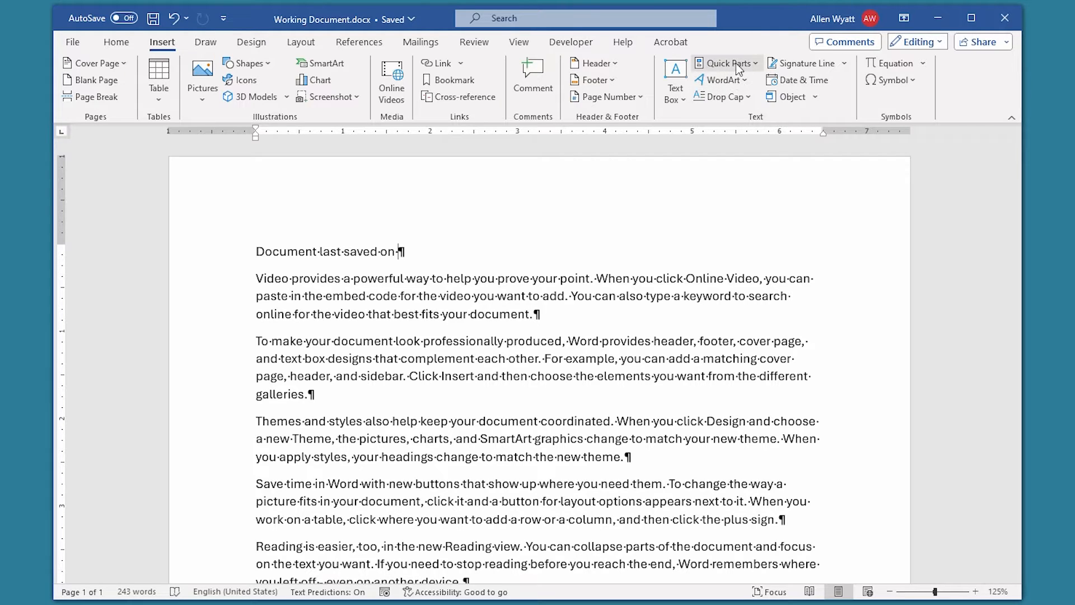
left_click(725, 63)
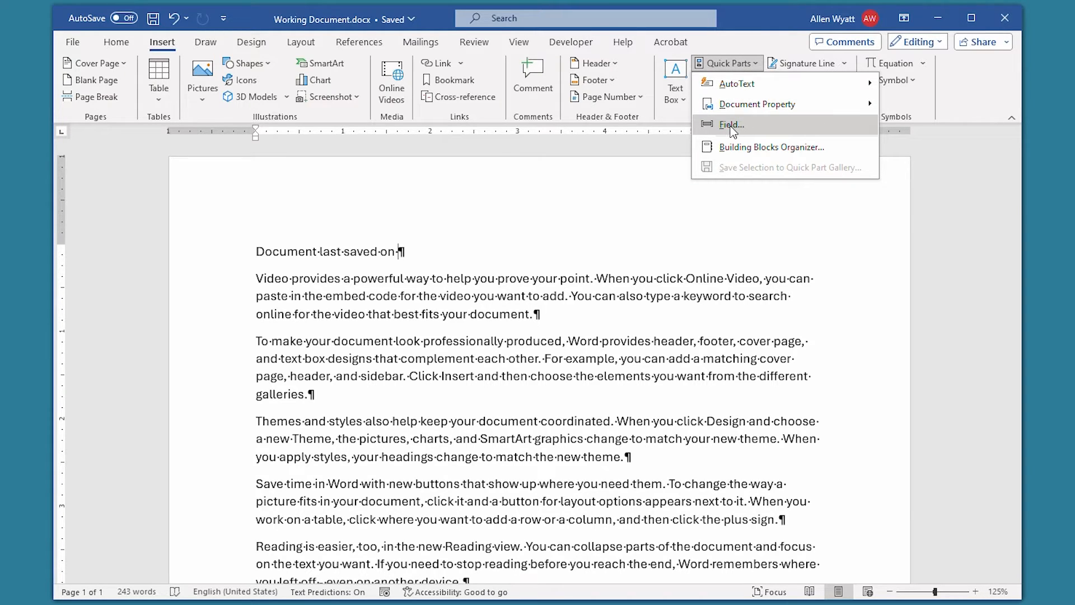
left_click(732, 124)
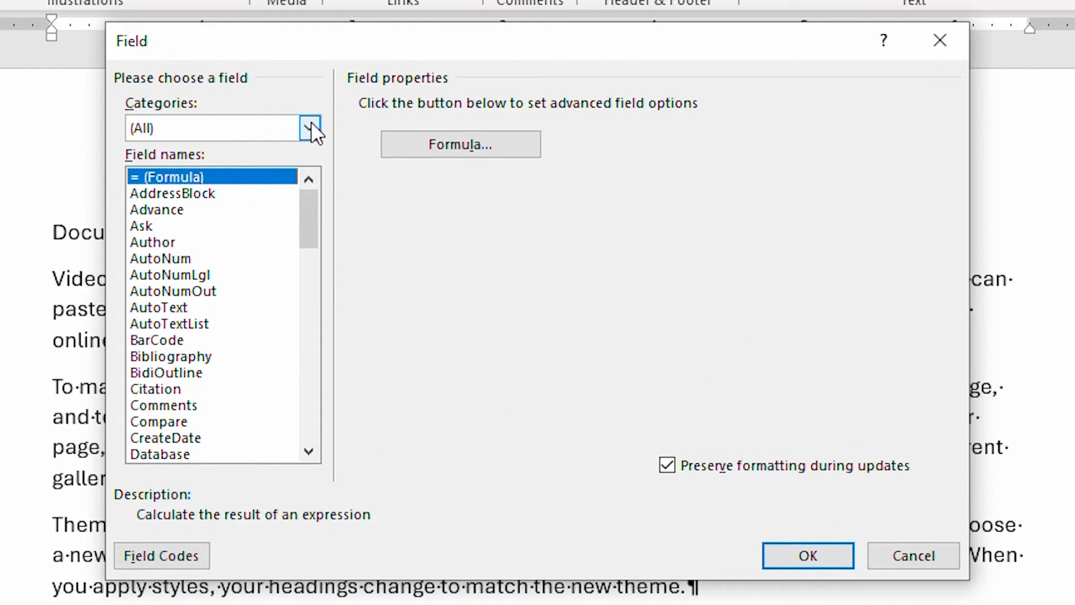
- Choose the Date and Time category and select the SaveDate field
left_click(310, 128)
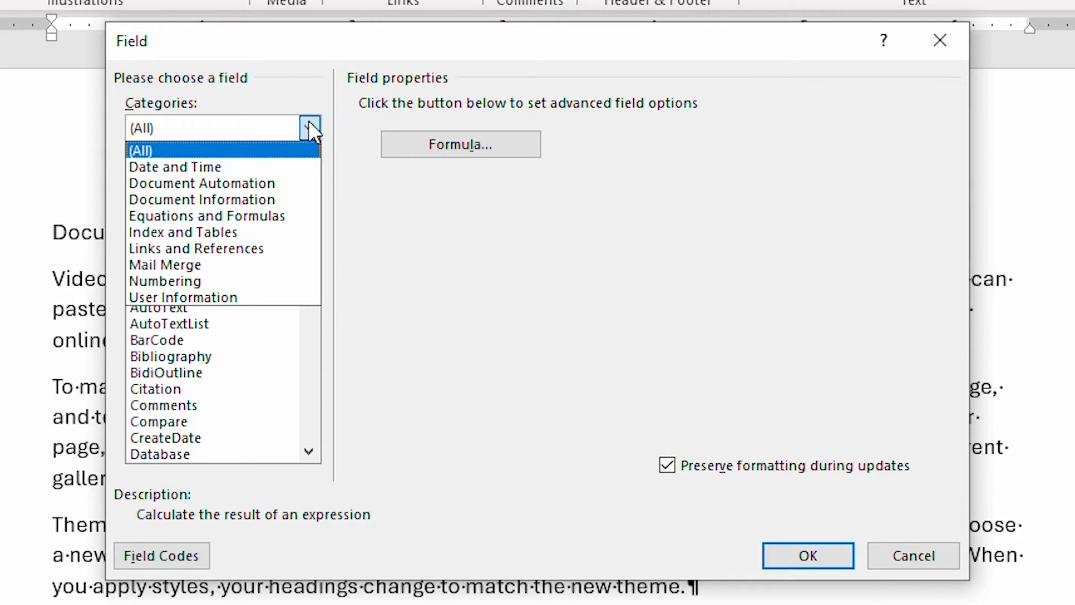
left_click(174, 167)
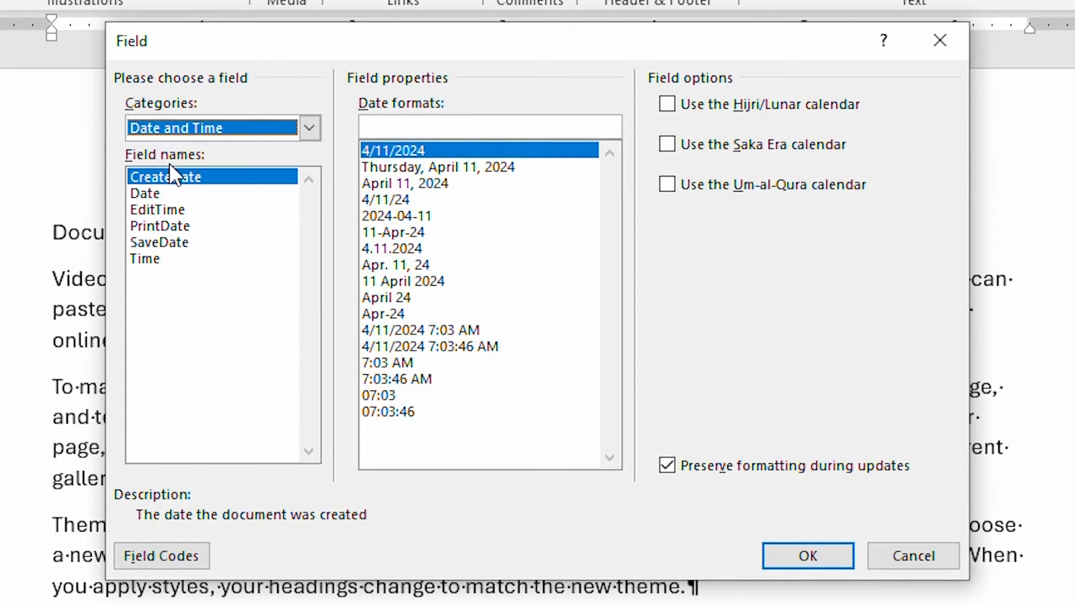
mouse_move(170, 258)
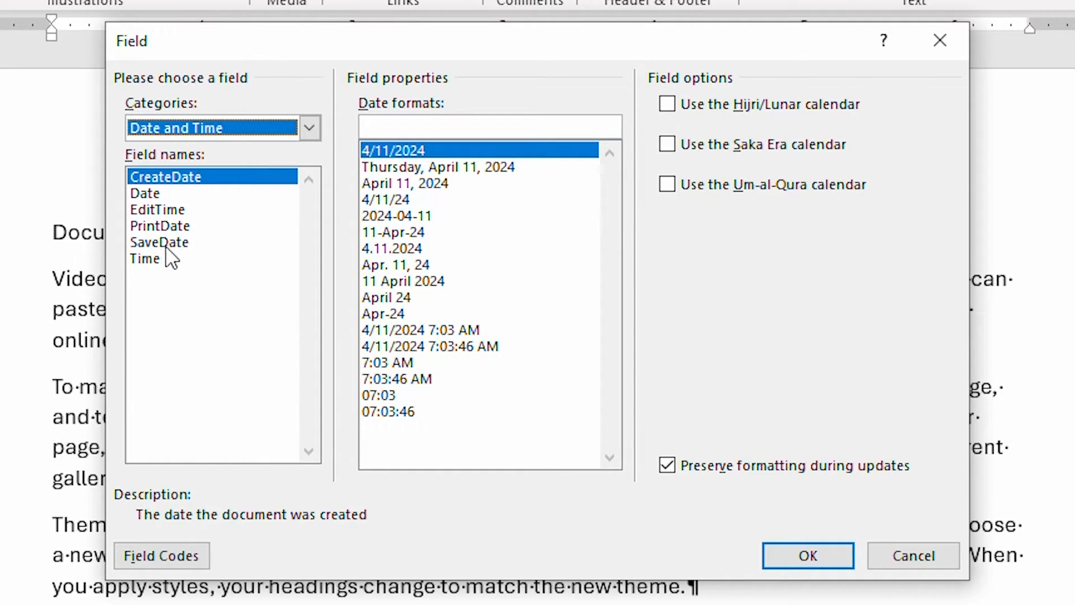
left_click(159, 242)
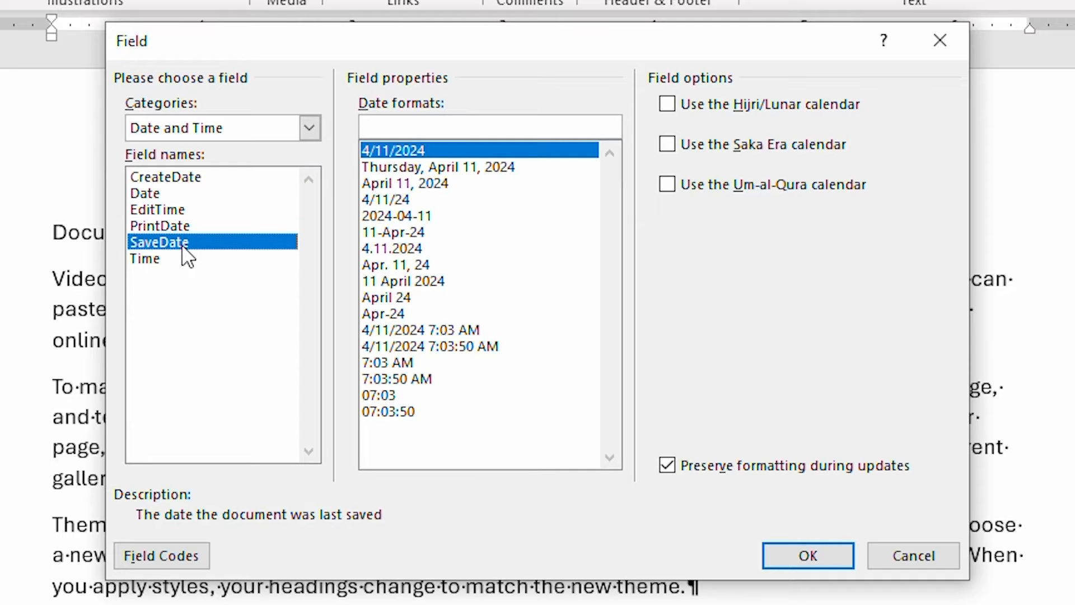
mouse_move(185, 258)
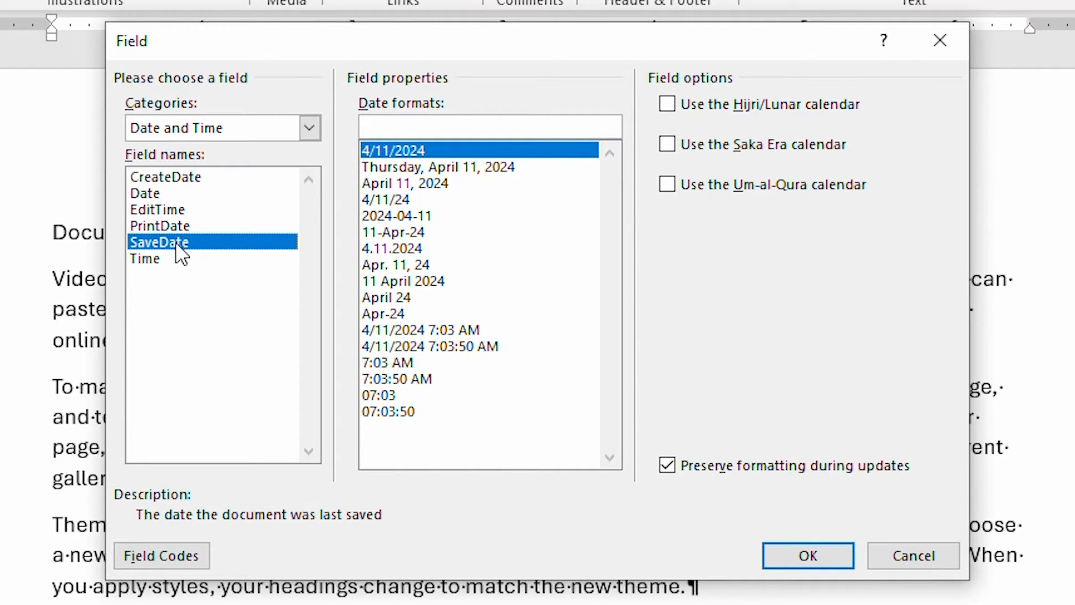
mouse_move(210, 254)
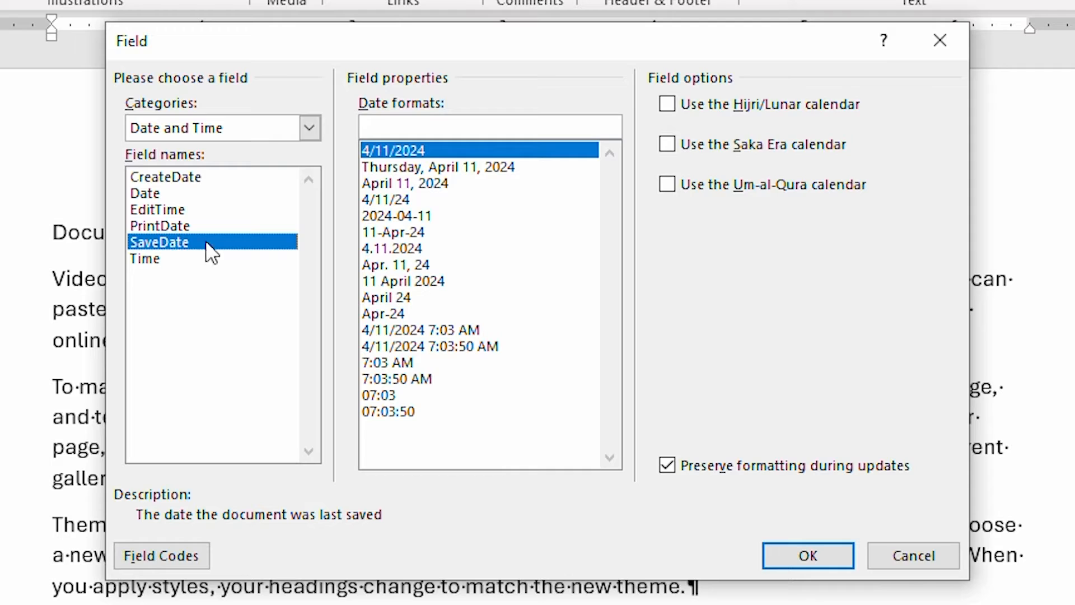
mouse_move(427, 393)
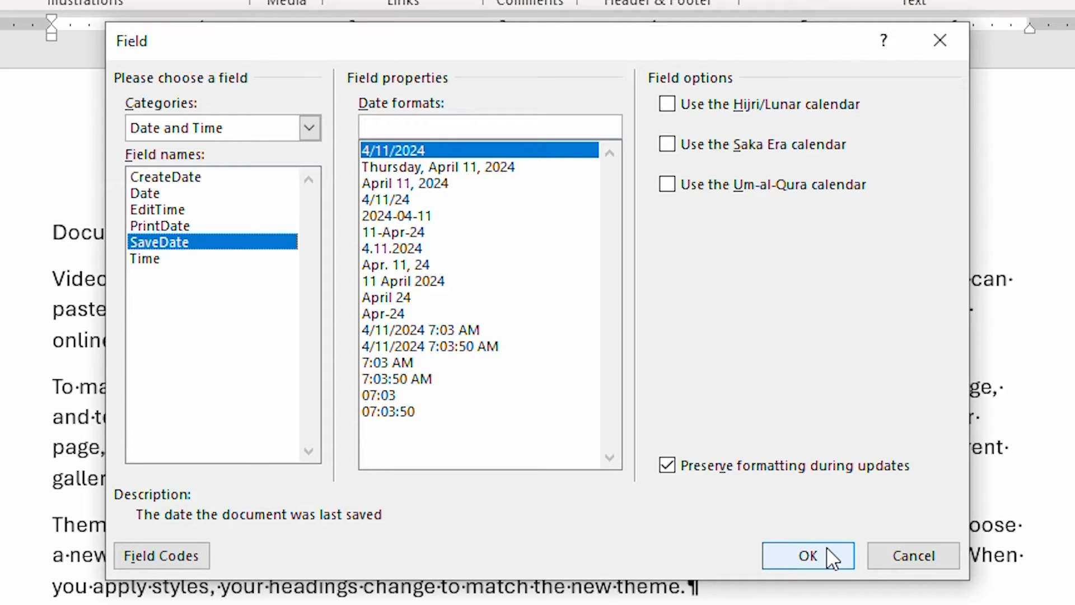
- Insert the SaveDate field so the line reads 'Document last saved on 4/11/2024 7:01:00 AM'
left_click(808, 556)
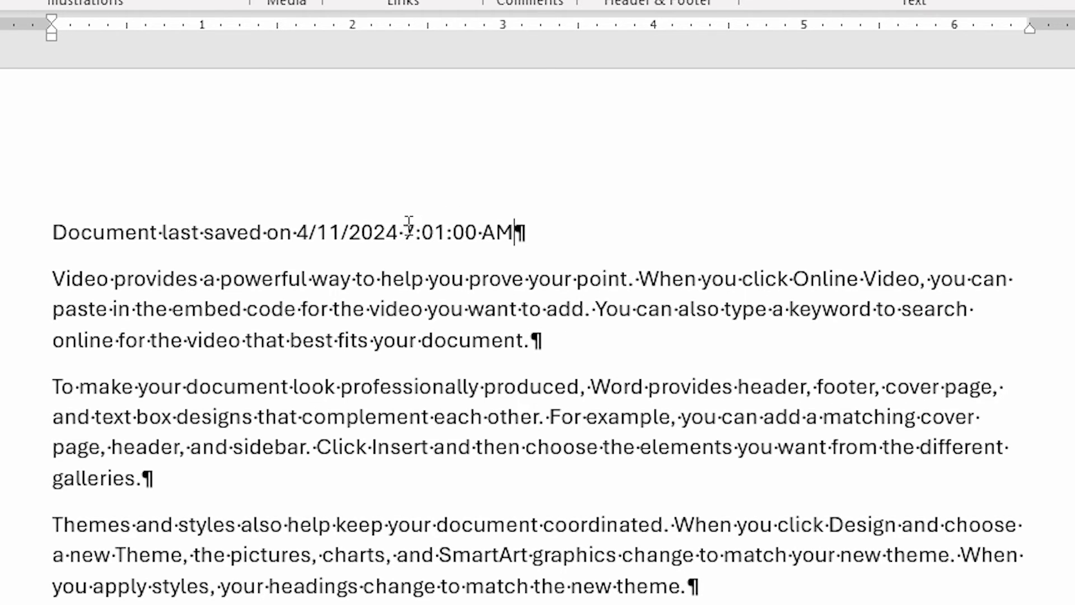
right_click(408, 232)
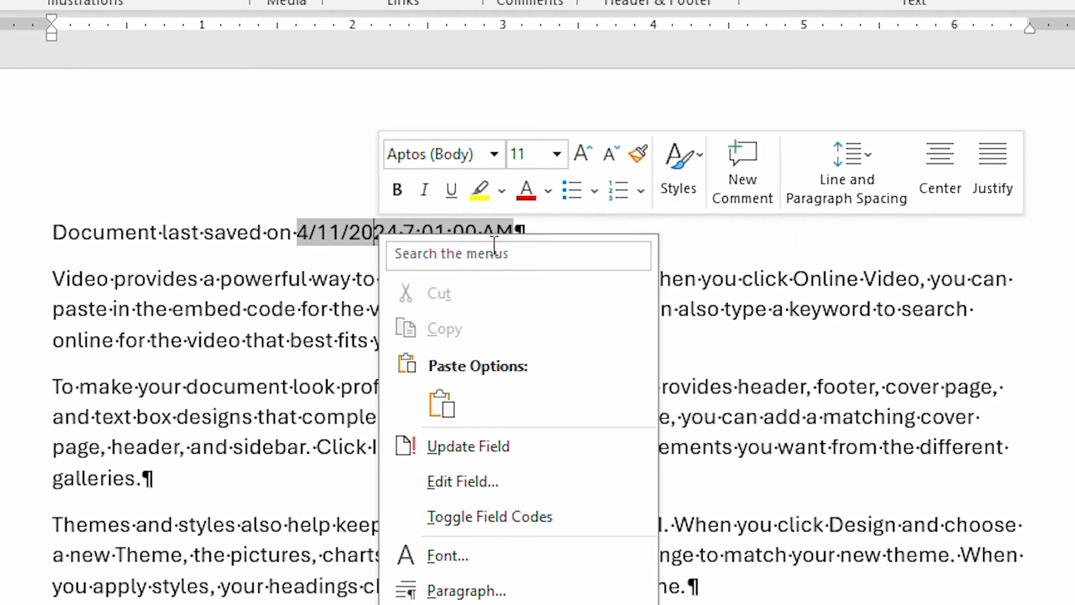
mouse_move(527, 447)
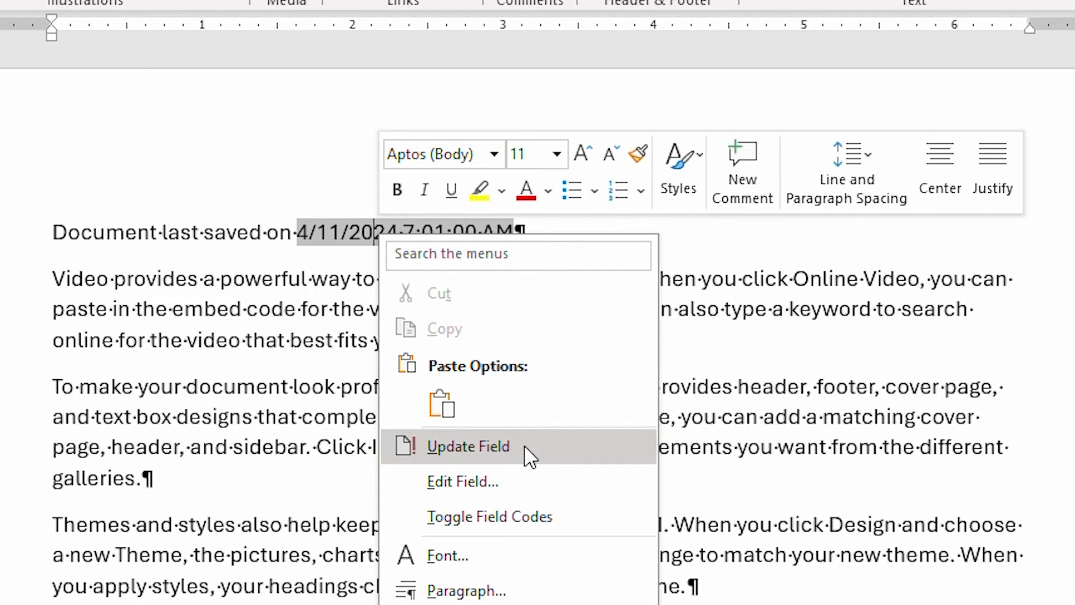
left_click(469, 446)
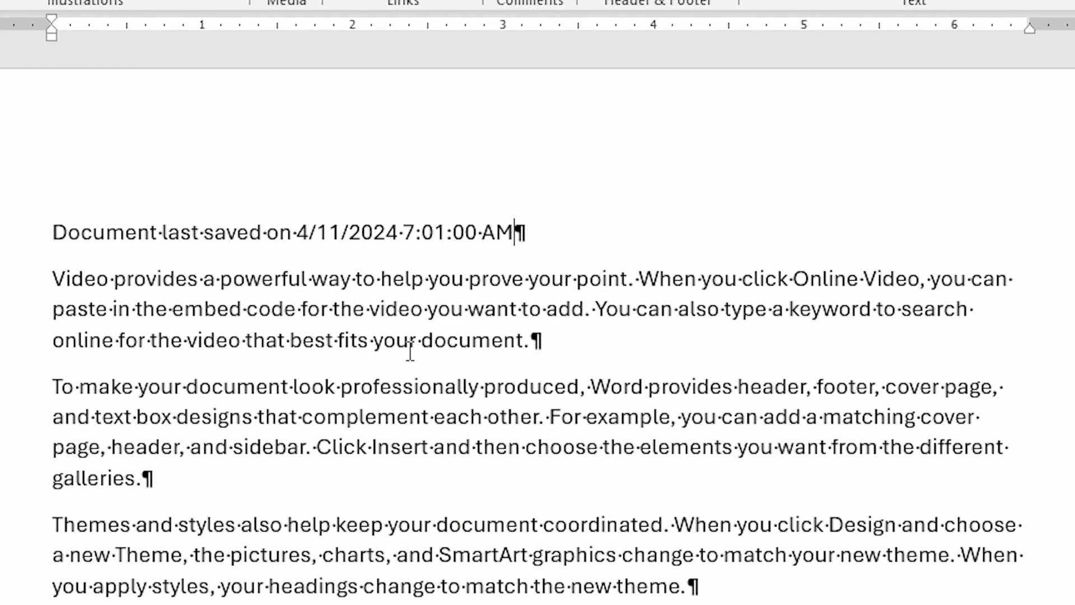
mouse_move(386, 291)
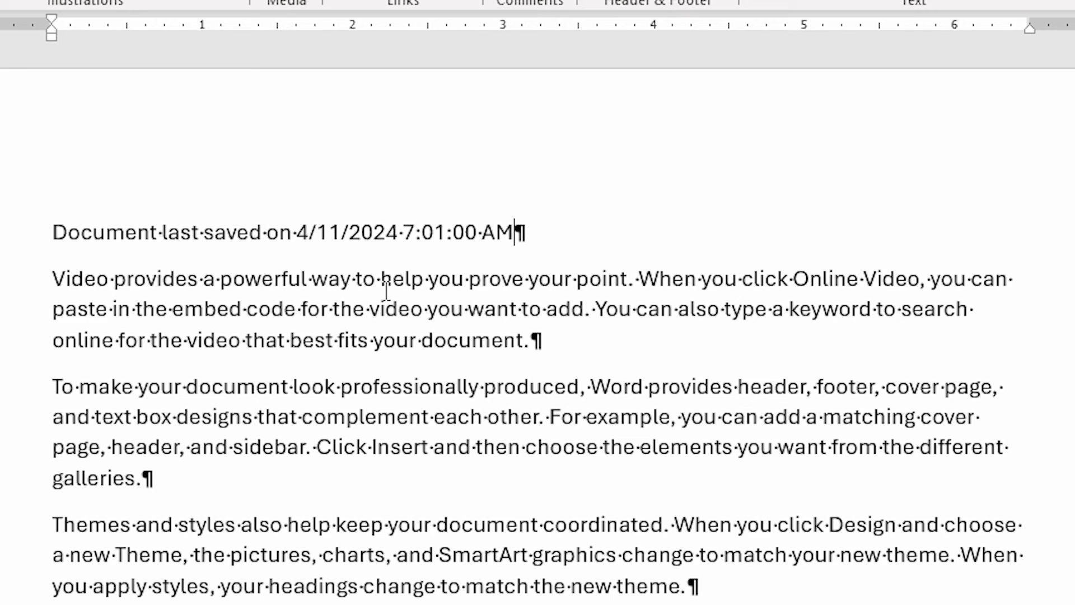